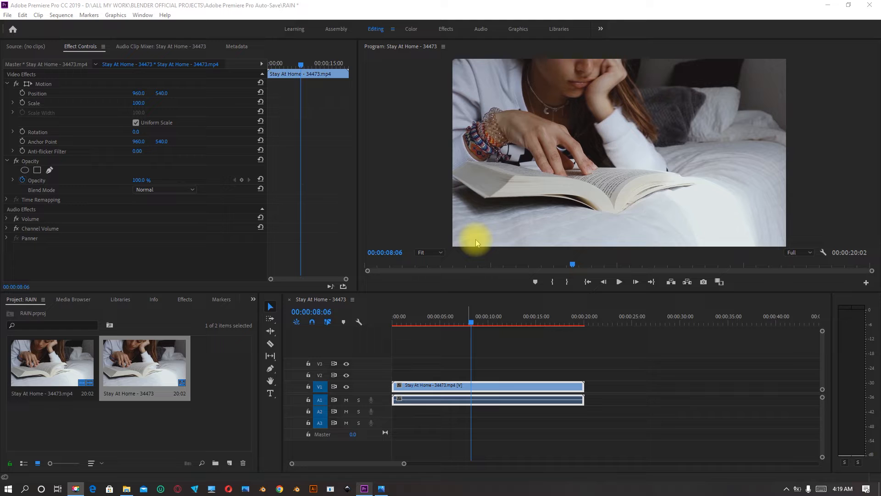
mouse_move(602, 136)
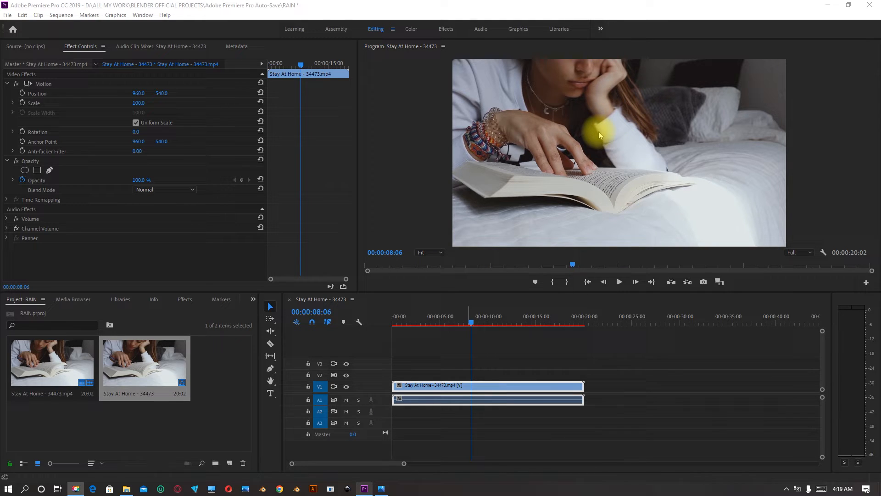
mouse_move(609, 157)
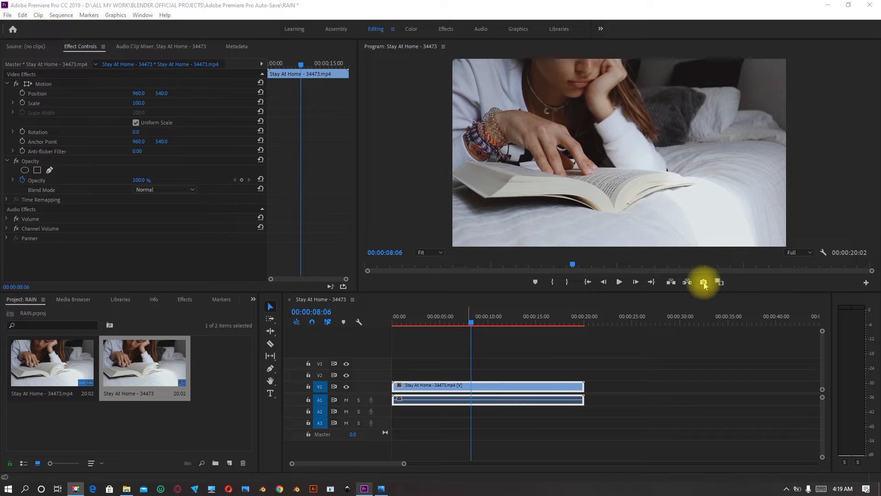
Export the current frame as a JPEG still named 'READIG' into the desktop ETHICS folder
click(704, 282)
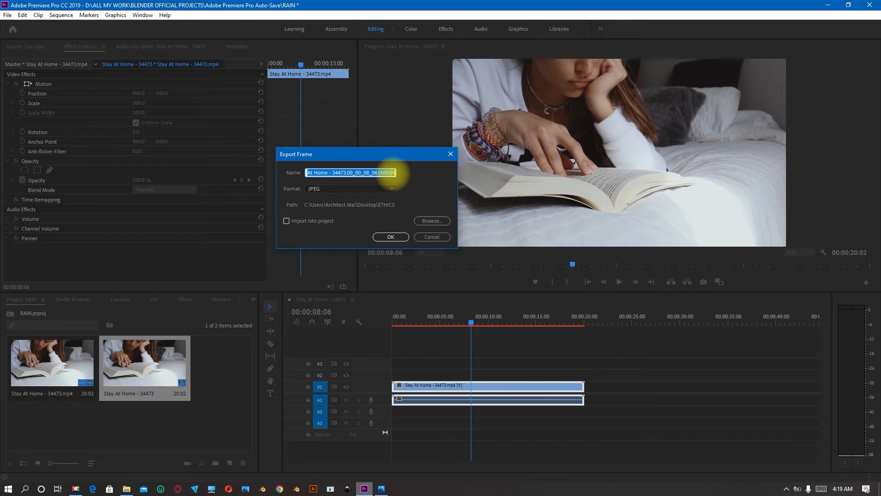
click(432, 221)
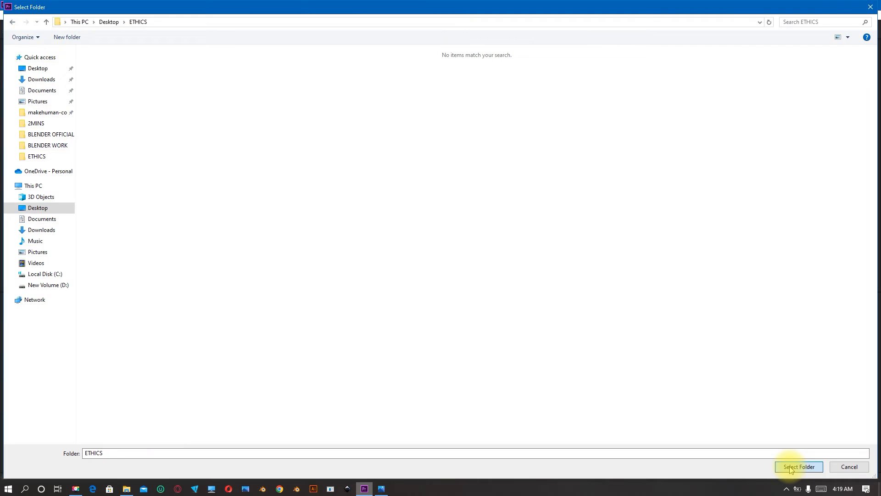
click(798, 467)
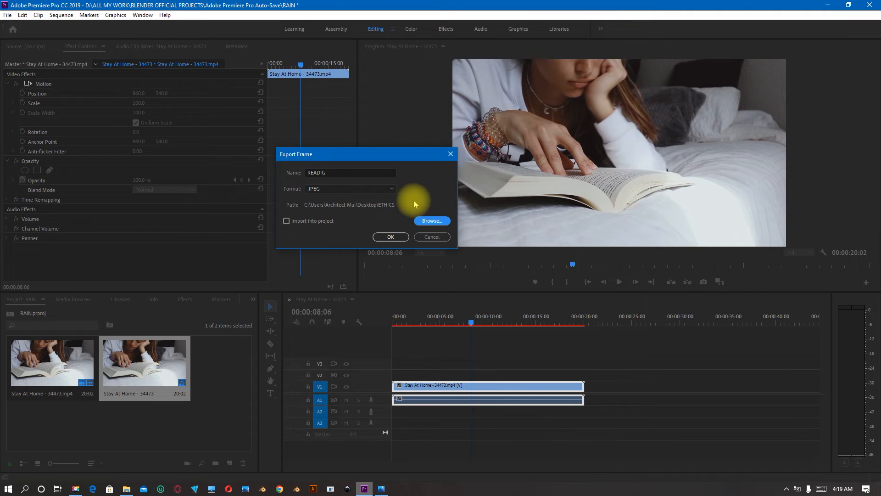
Confirm the export and show the ETHICS folder with BOOK COVER and BOOK READING in a maximized Explorer window
click(390, 236)
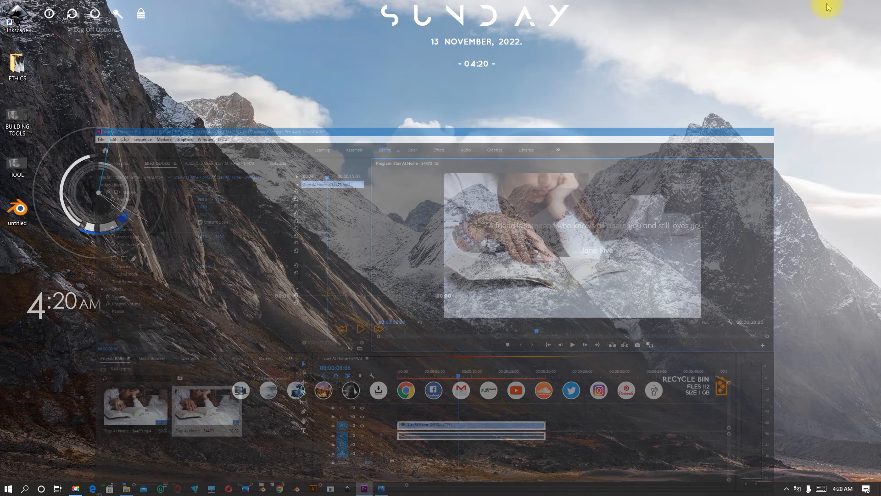
double_click(18, 63)
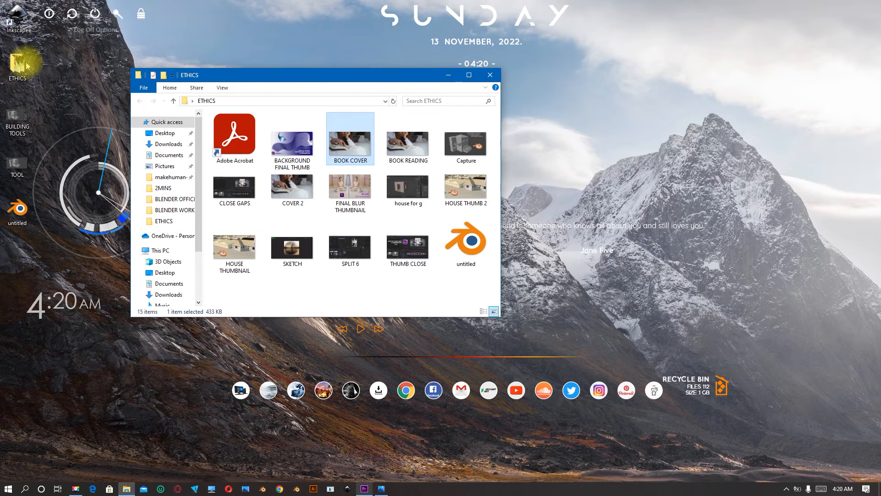
click(469, 74)
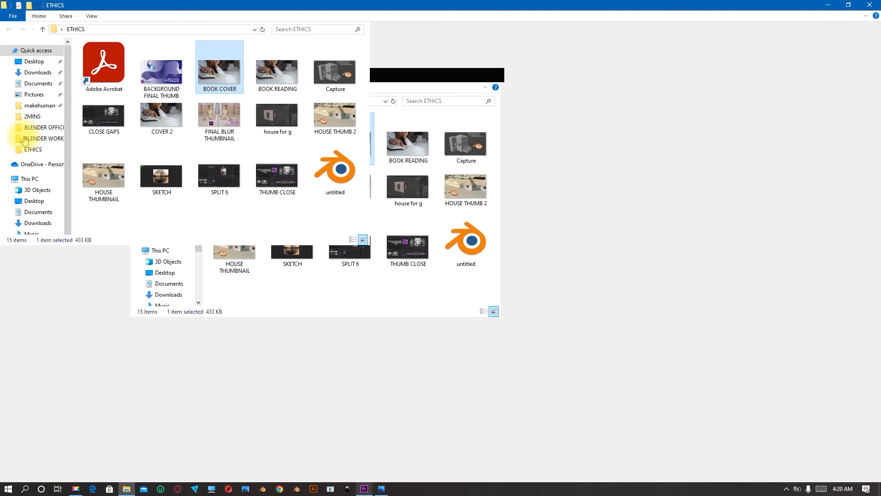
click(850, 6)
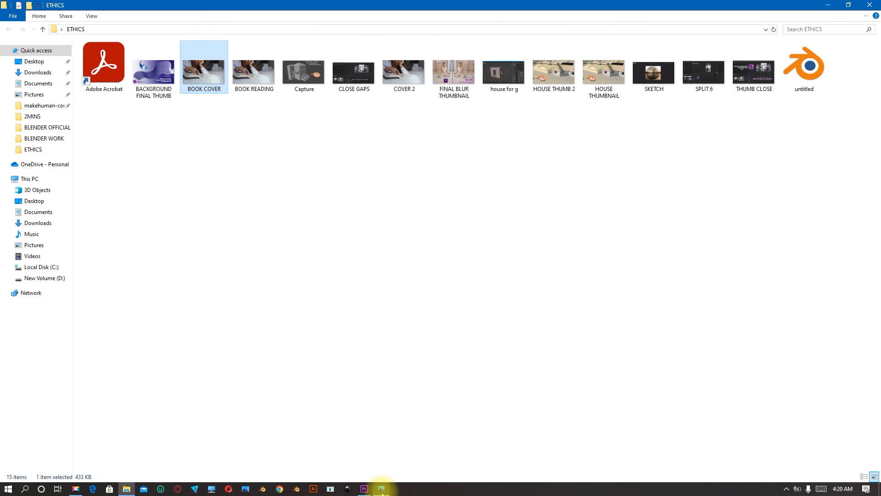
View the BOOK COVER still full size in Photos, then return to Premiere Pro
double_click(203, 66)
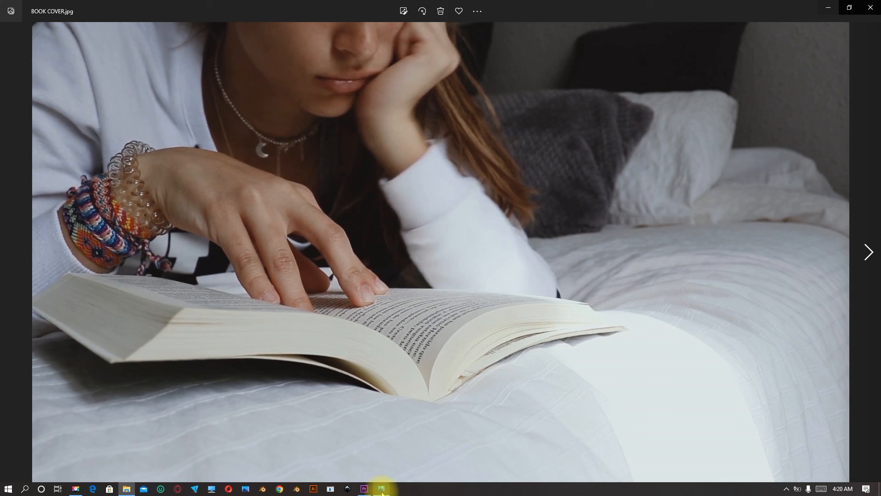
click(364, 487)
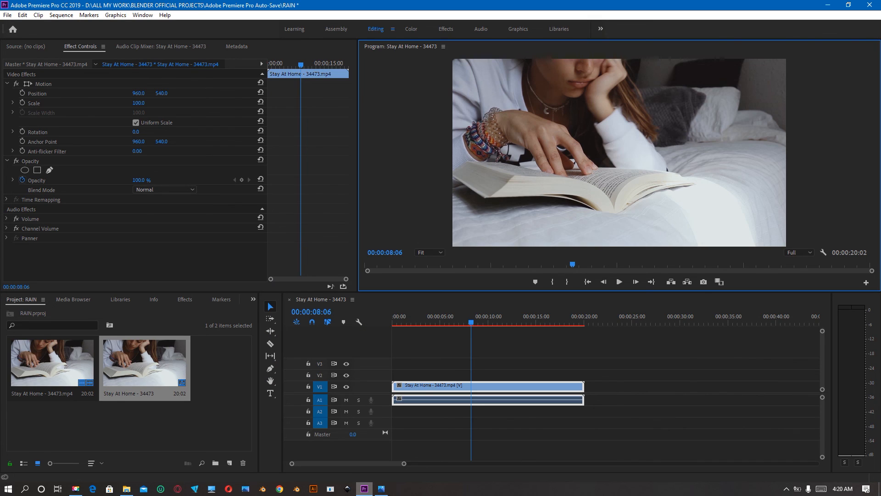